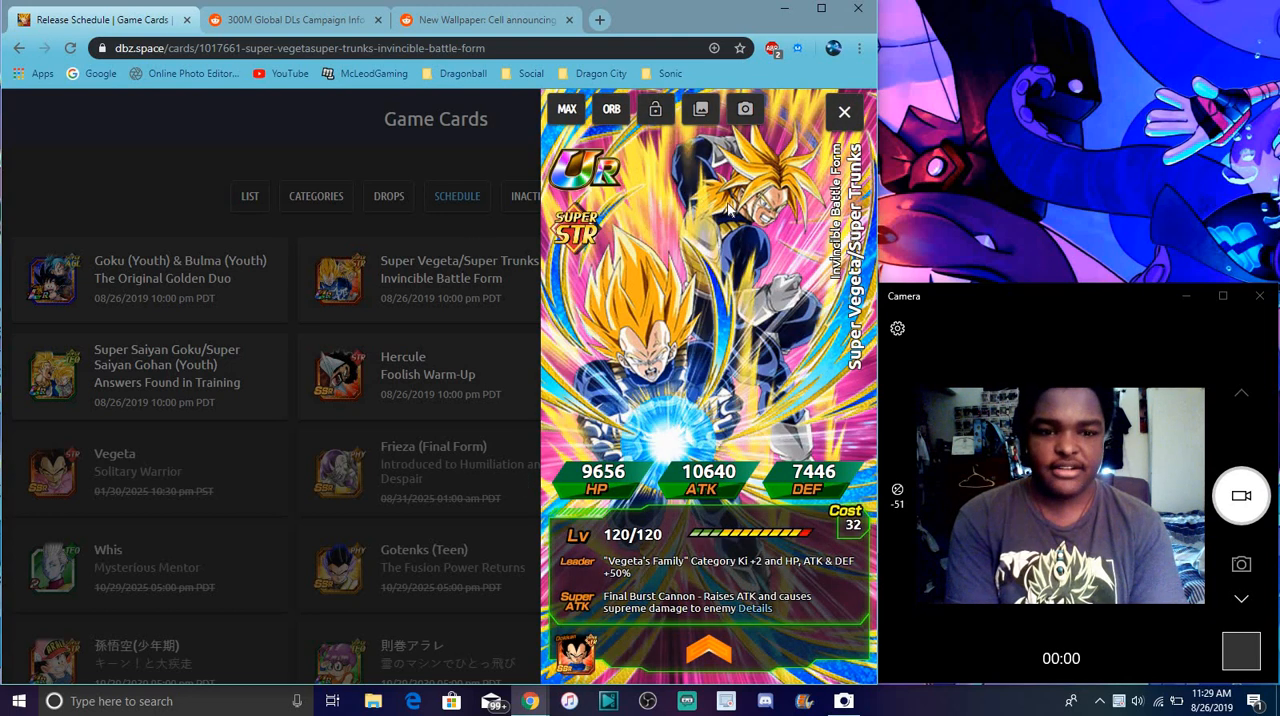
Close the Super Vegeta/Super Trunks card overlay and return to the Game Cards schedule list
{"action": "left_click", "coordinate": [844, 110]}
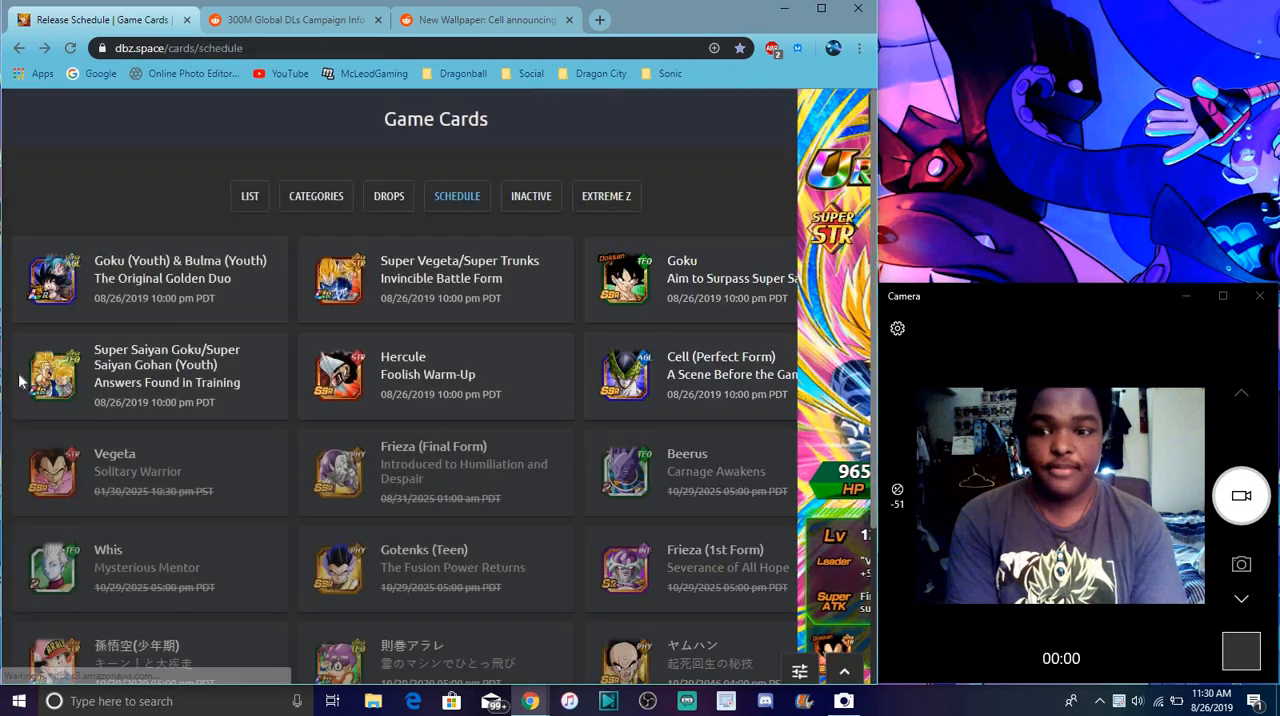
{"action": "left_click", "coordinate": [168, 376]}
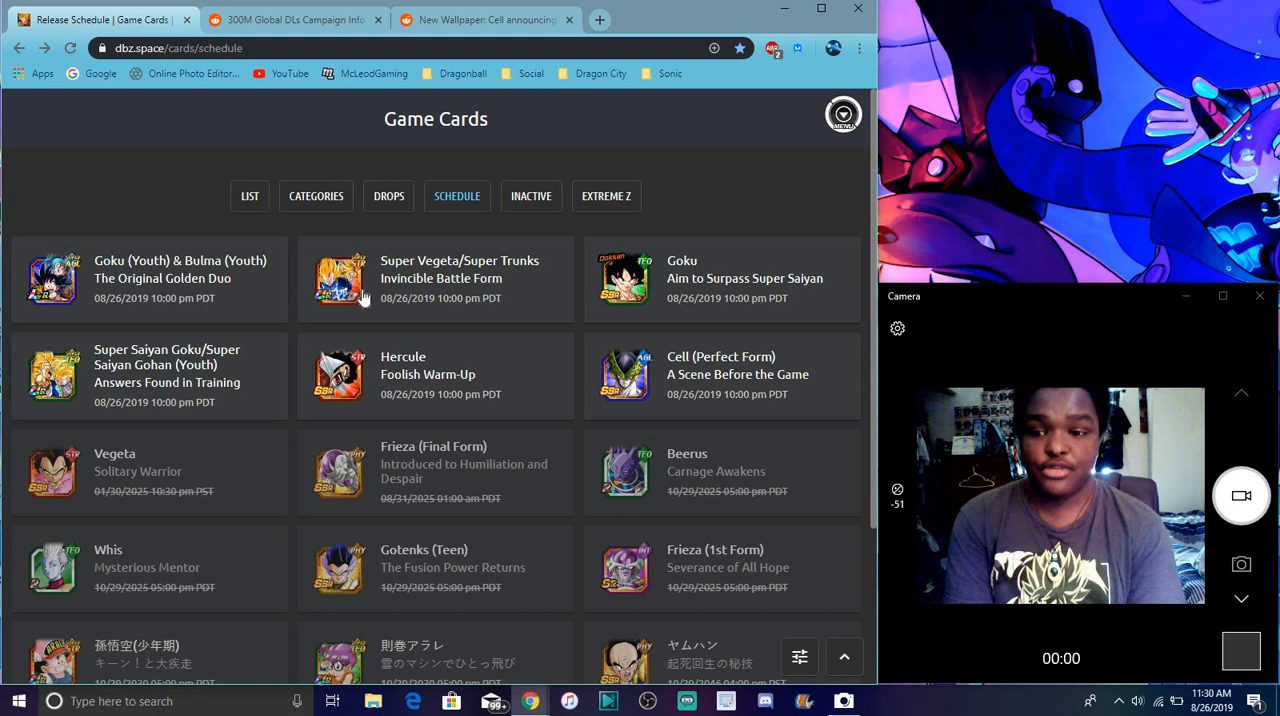
{"action": "mouse_move", "coordinate": [372, 138]}
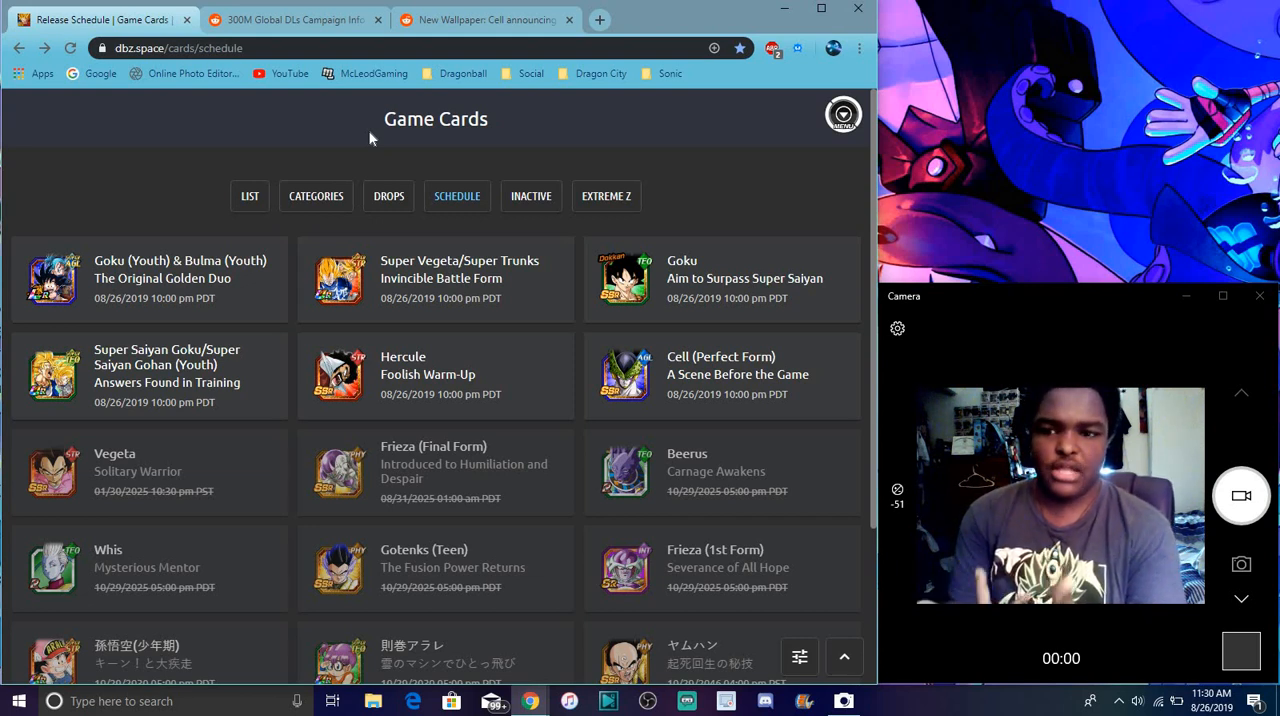
View the Goku (Youth) & Bulma (Youth) card details, then move to the 300M Global DLs Campaign post
{"action": "left_click", "coordinate": [150, 278]}
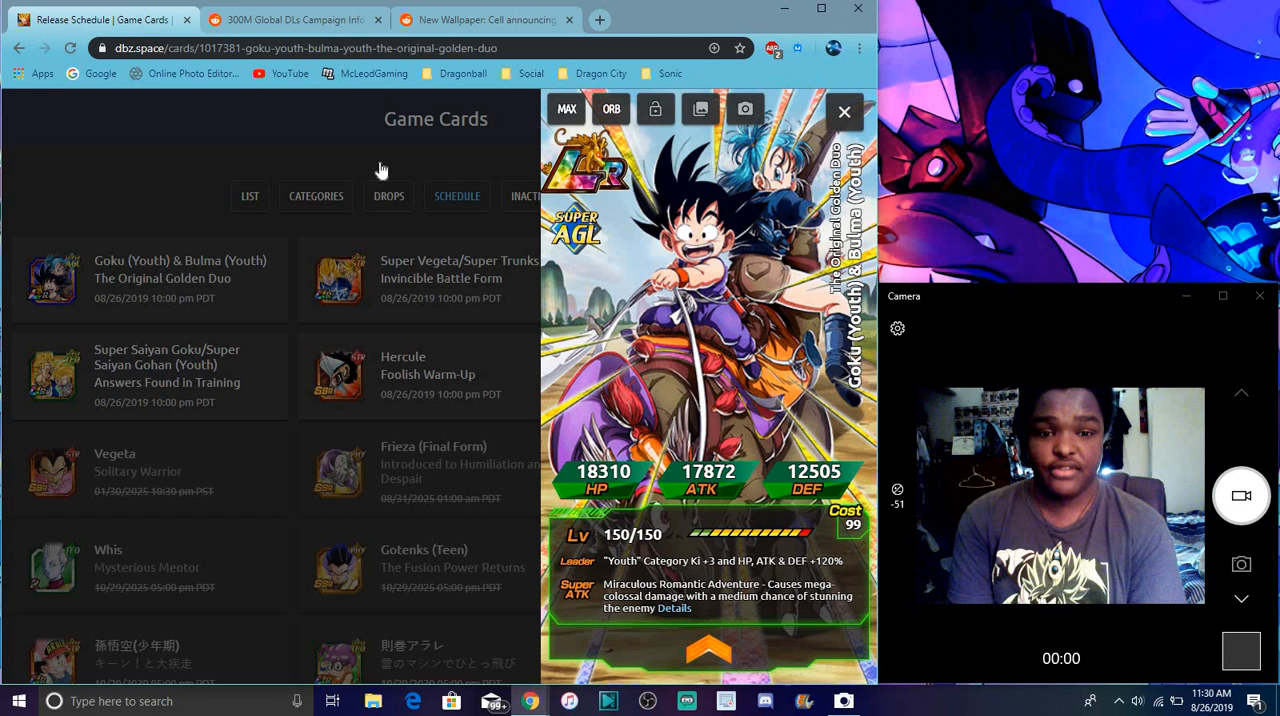
{"action": "left_click", "coordinate": [844, 110]}
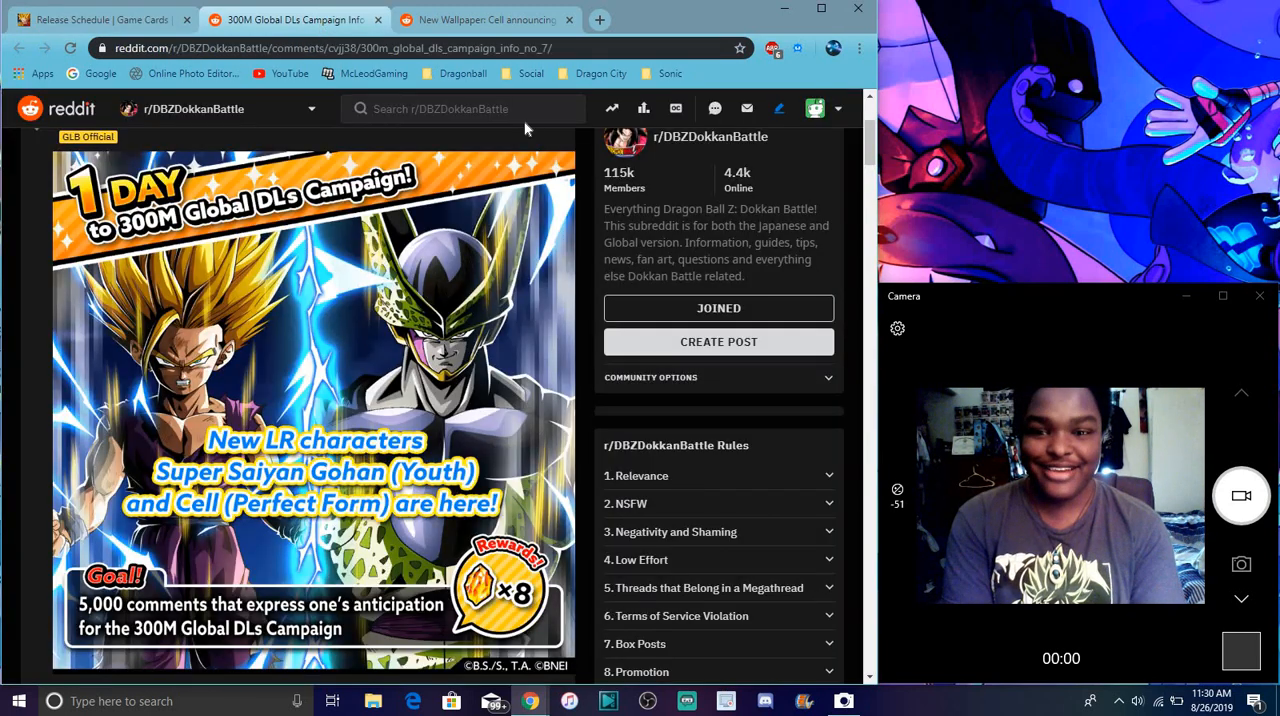
{"action": "mouse_move", "coordinate": [548, 130]}
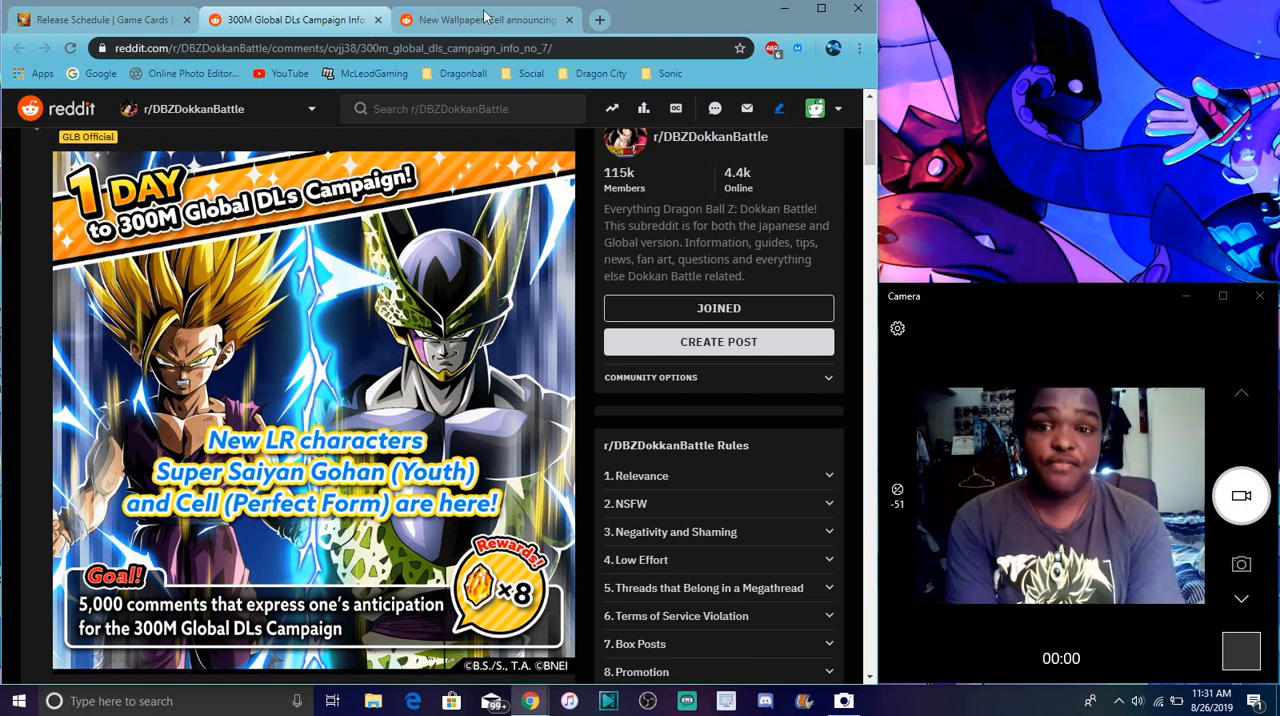
After reading the 300M campaign post, switch to the 'New Wallpaper: Cell' announcement tab
{"action": "left_click", "coordinate": [484, 20]}
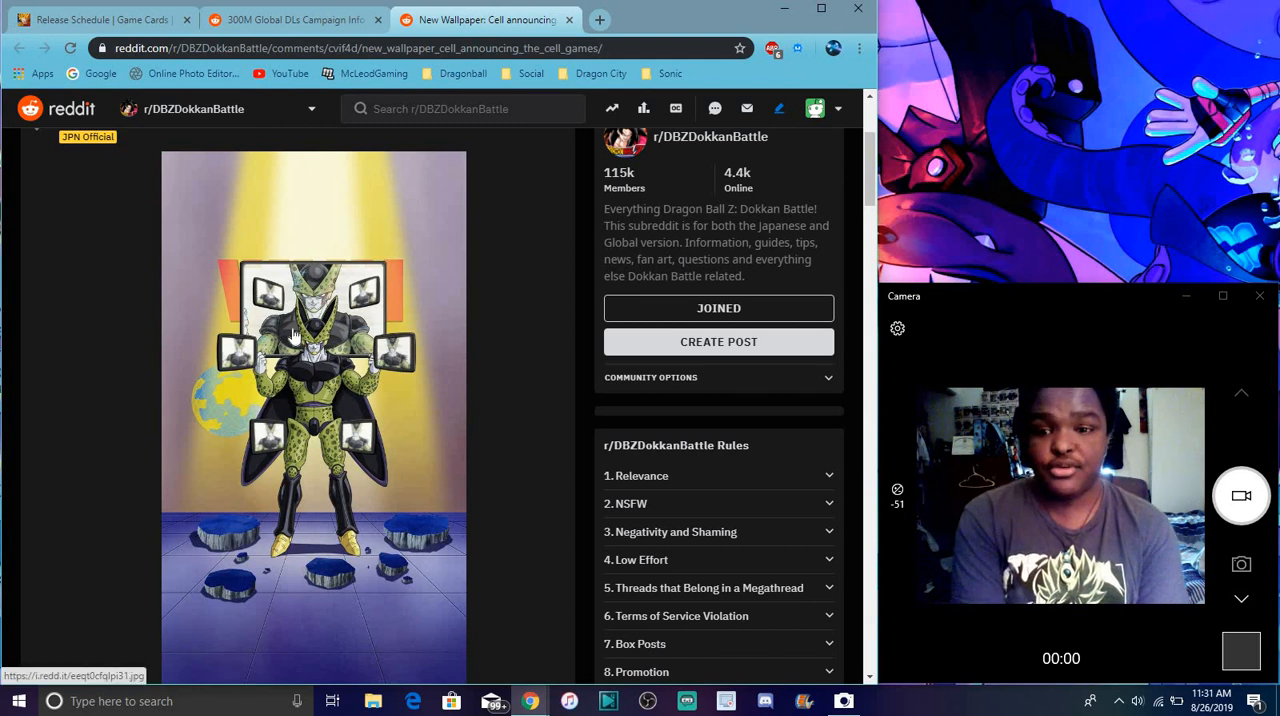
{"action": "mouse_move", "coordinate": [240, 500]}
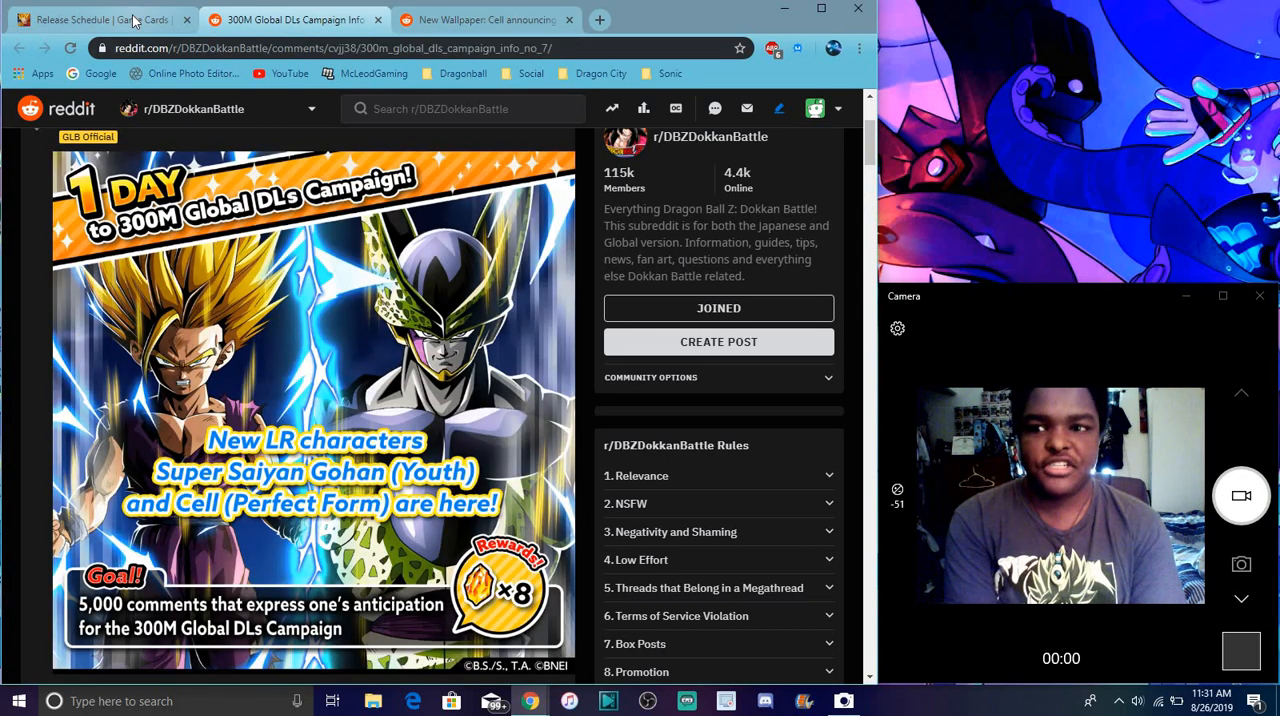
Return to the 'Release Schedule | Game Cards' dbz.space tab
{"action": "left_click", "coordinate": [96, 20]}
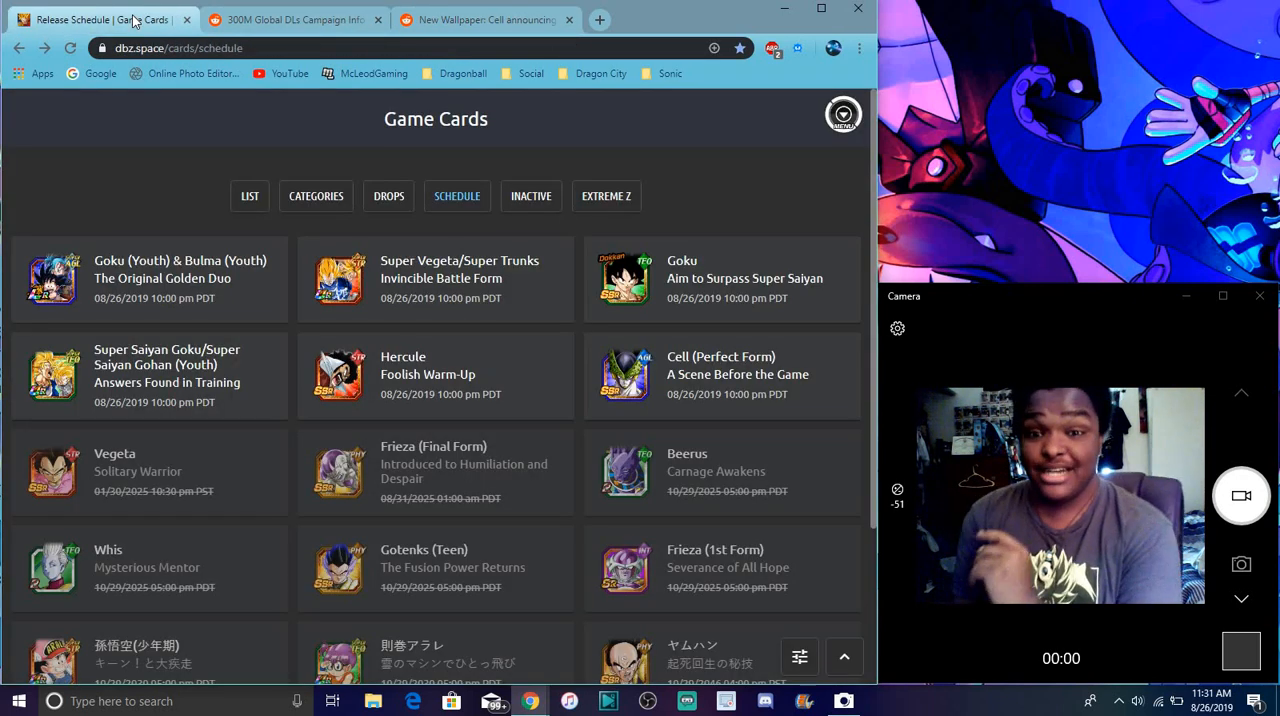